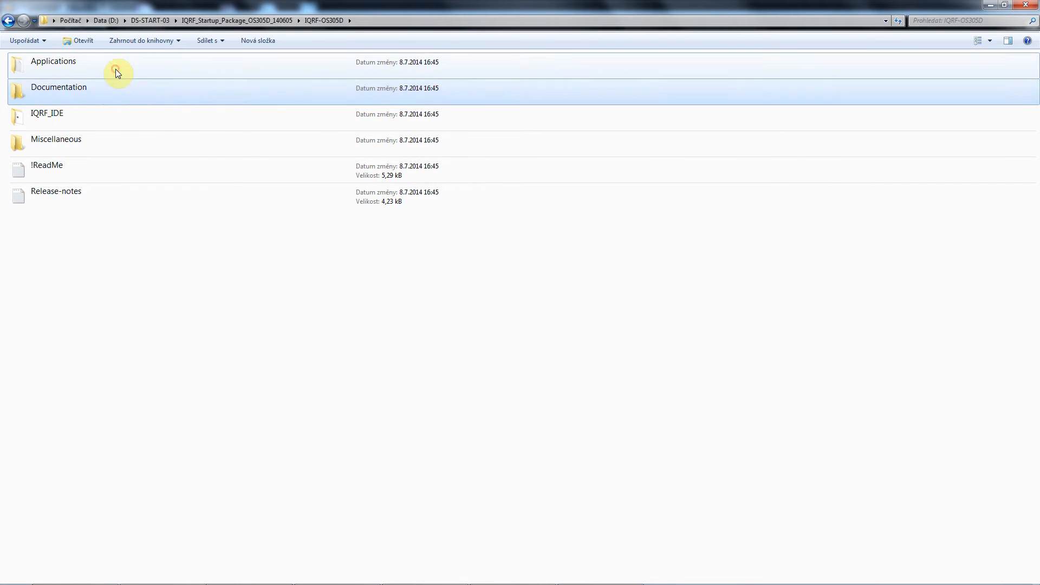
# Step: Navigate back up to the IQRF_Startup_Package_OS305D_140605 parent folder
pyautogui.click(9, 21)
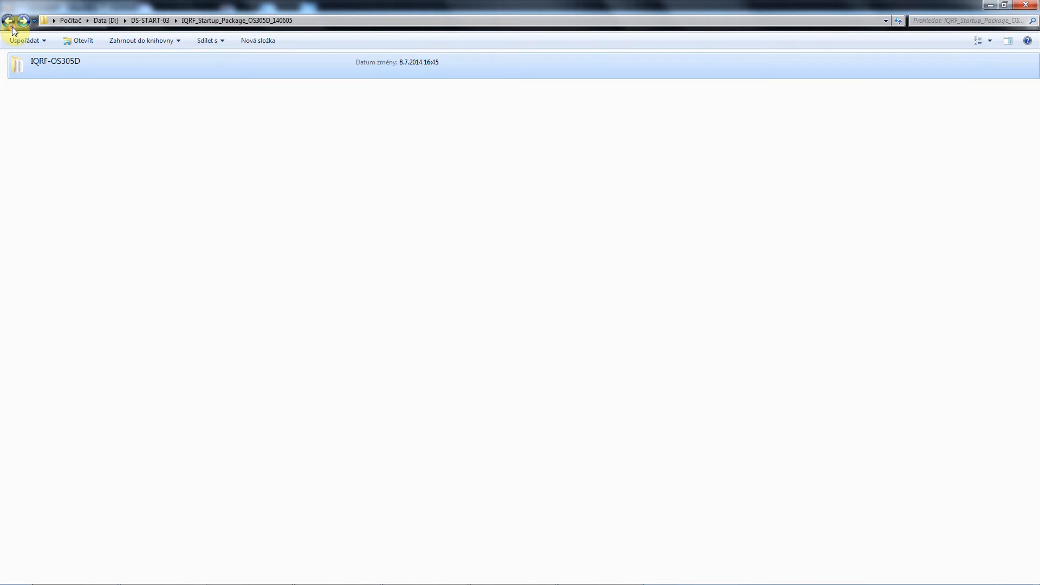
# Step: Return to DS-START-03 and select the Quick_Start_Guide_DPA-200_140513 PDF
pyautogui.click(10, 20)
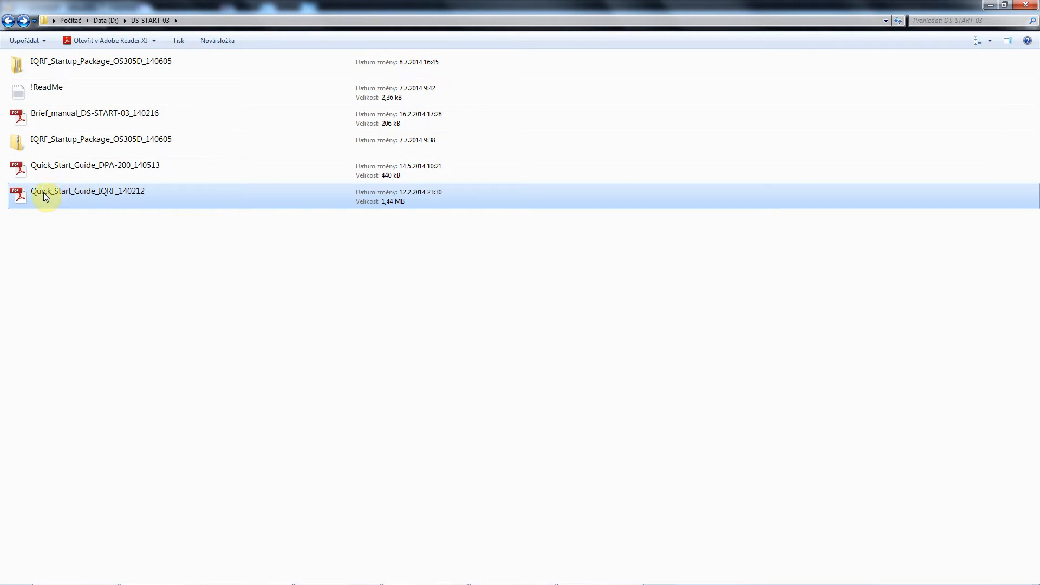
pyautogui.moveTo(122, 208)
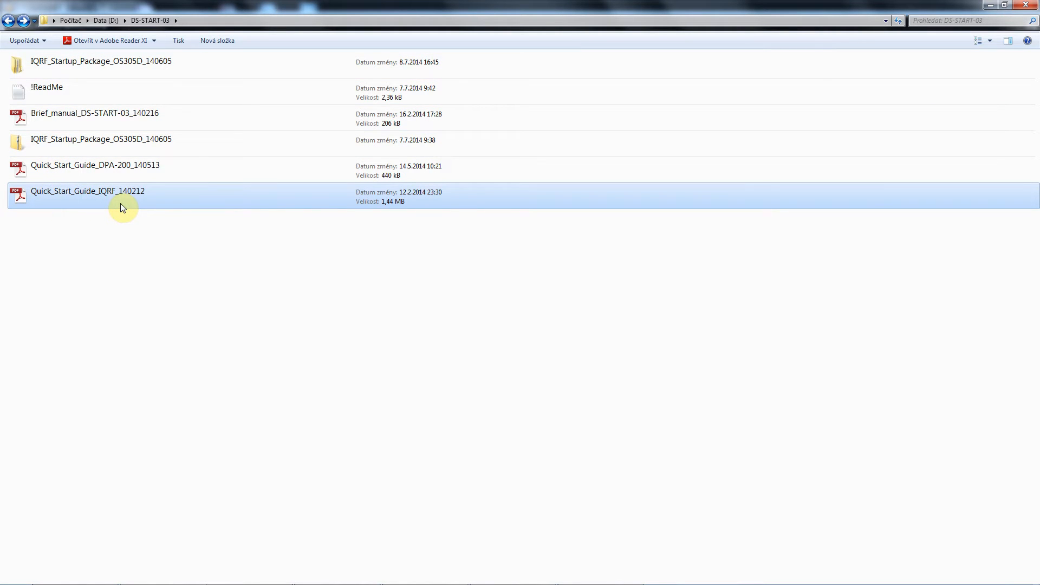
pyautogui.click(95, 164)
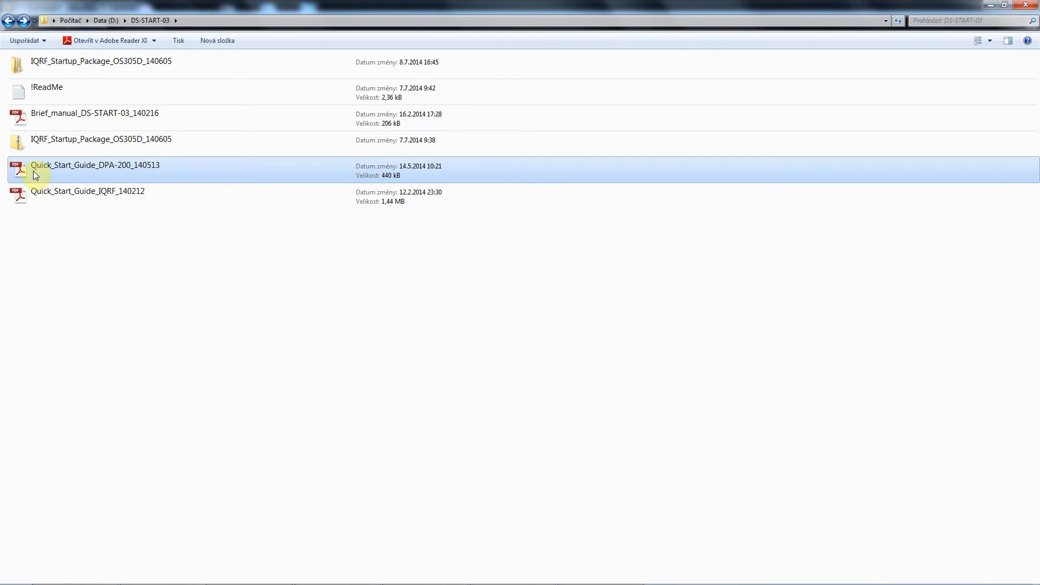